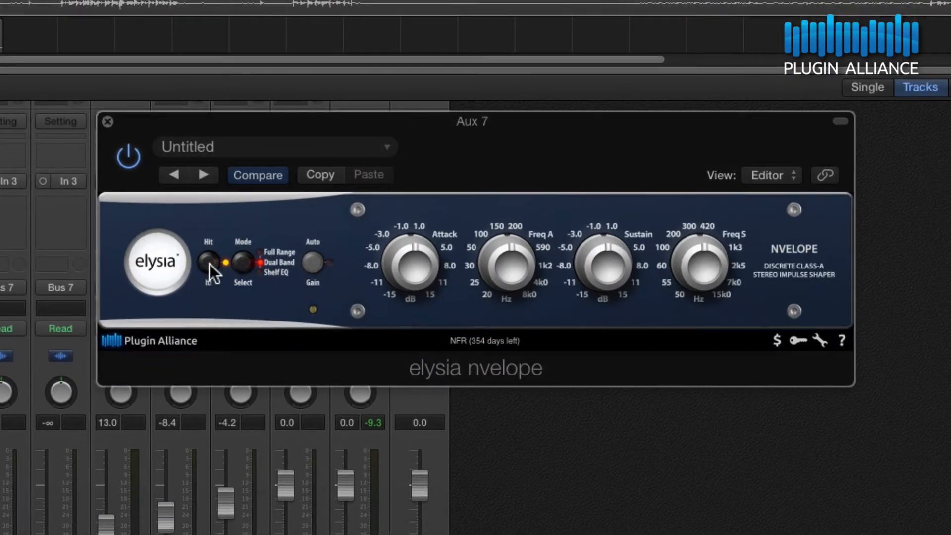
- After a bypass comparison, set Freq A to 187 Hz and push Aux 7 Attack to +9.6 dB
click(208, 259)
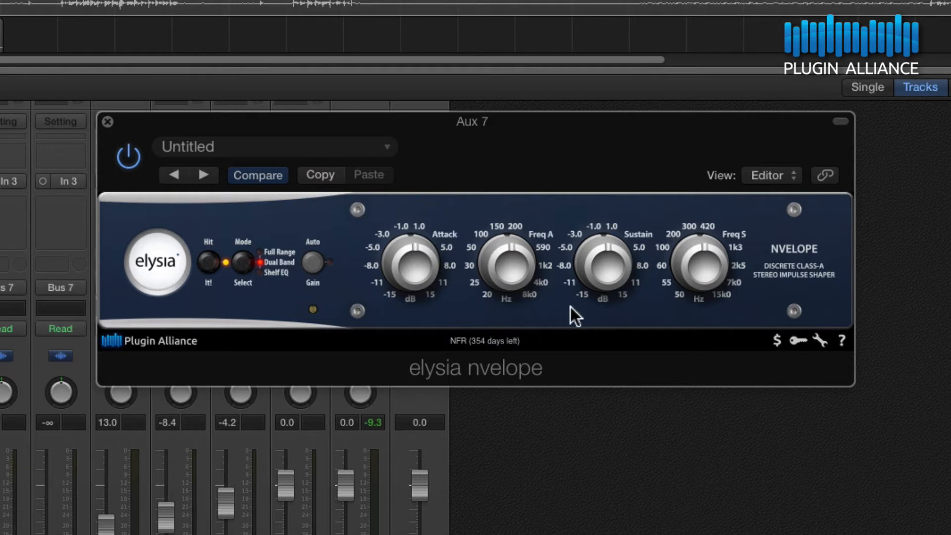
mouse_move(615, 213)
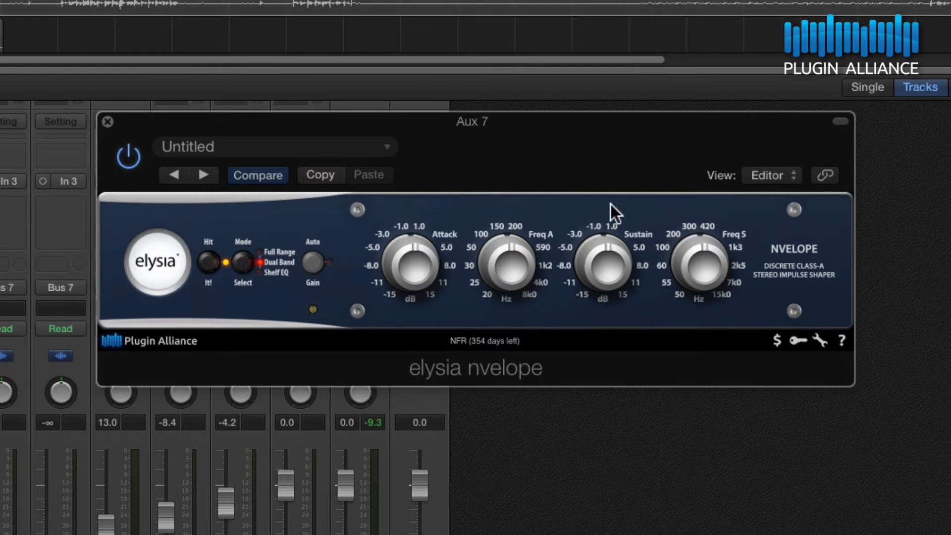
mouse_move(510, 224)
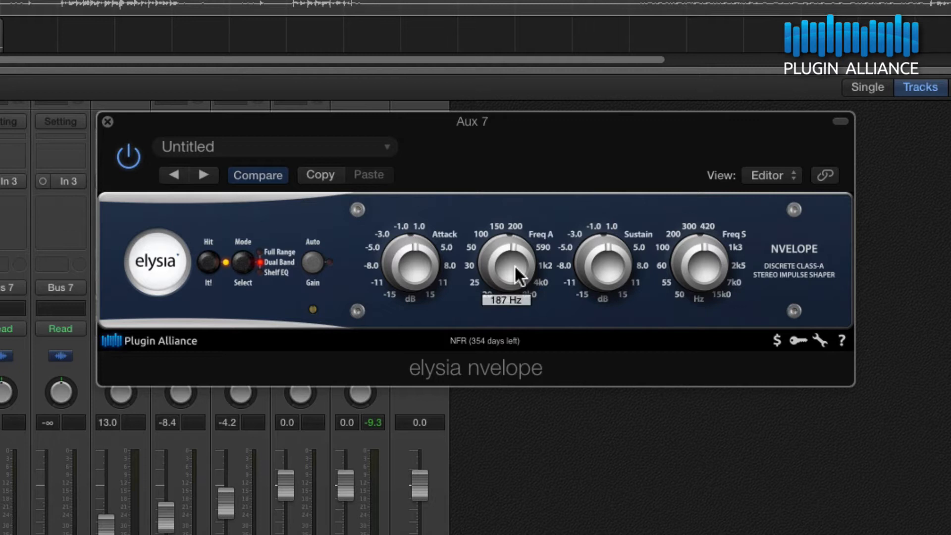
drag(511, 265, 516, 298)
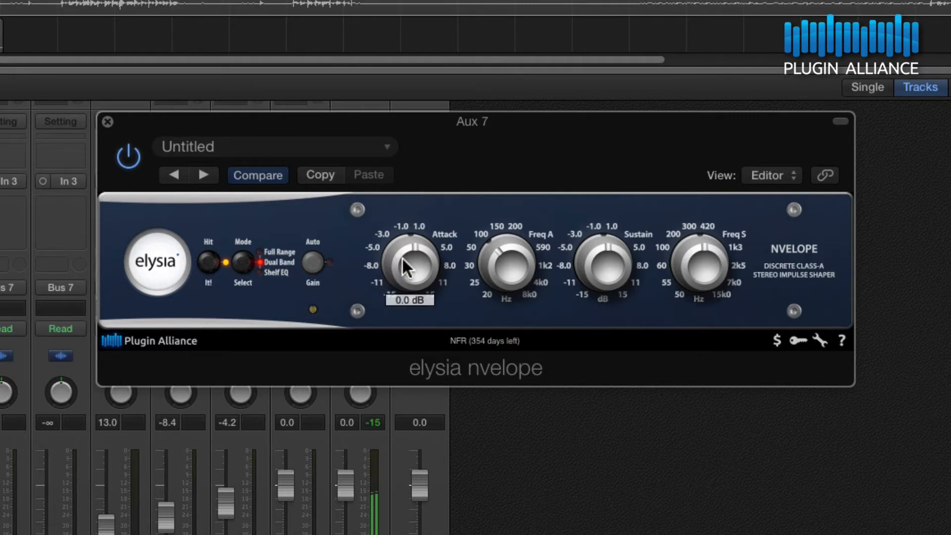
drag(410, 267, 406, 236)
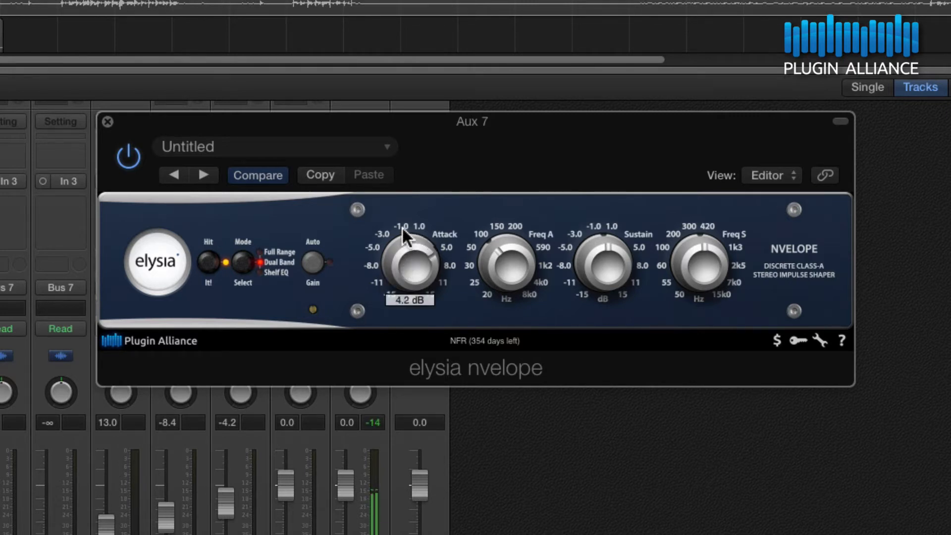
drag(410, 261, 416, 242)
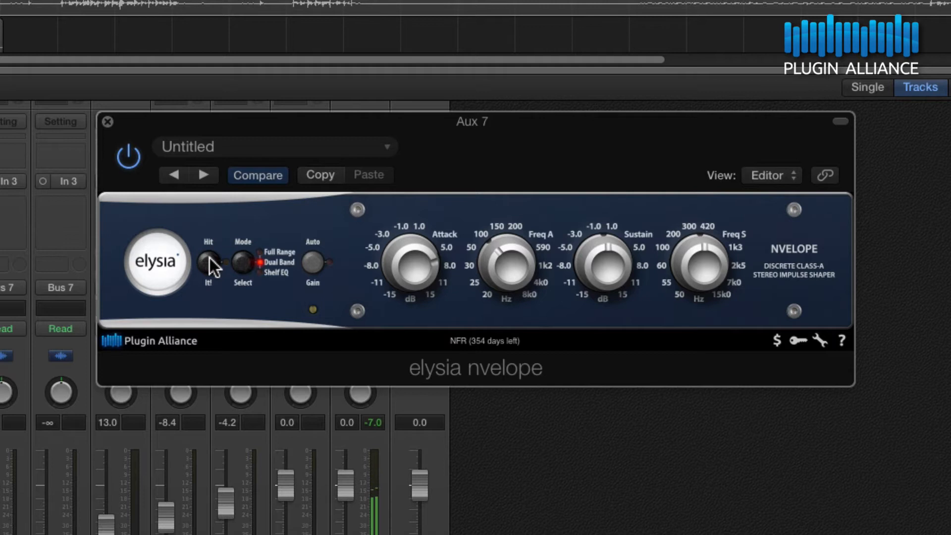
drag(410, 270, 419, 255)
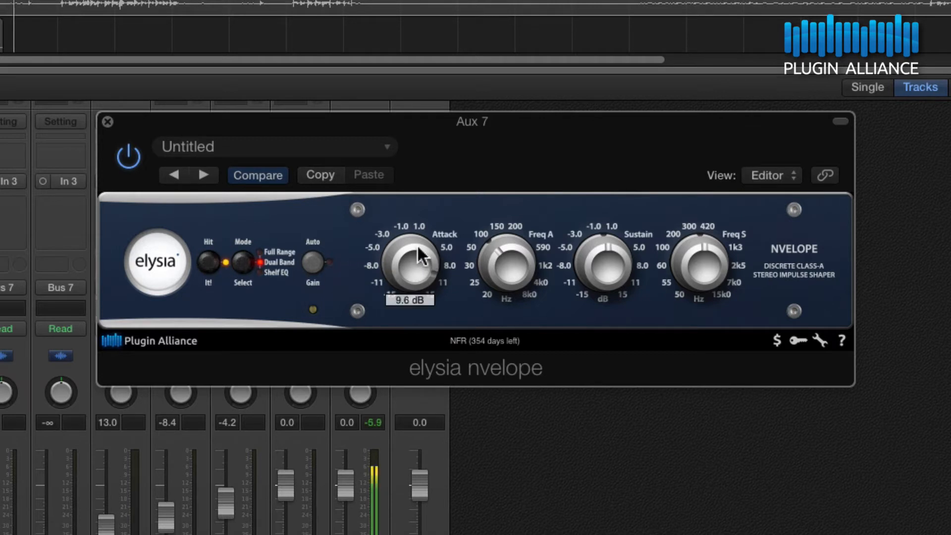
drag(410, 261, 410, 270)
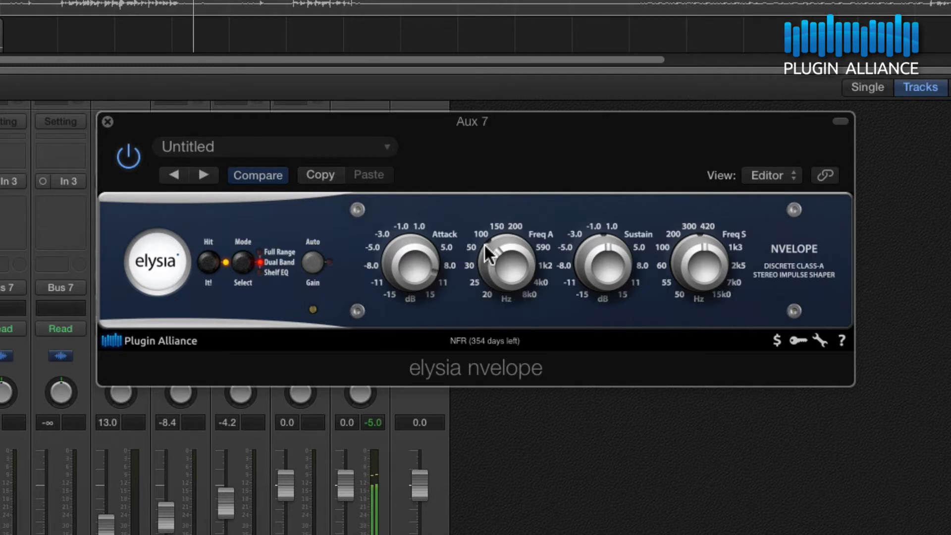
mouse_move(671, 290)
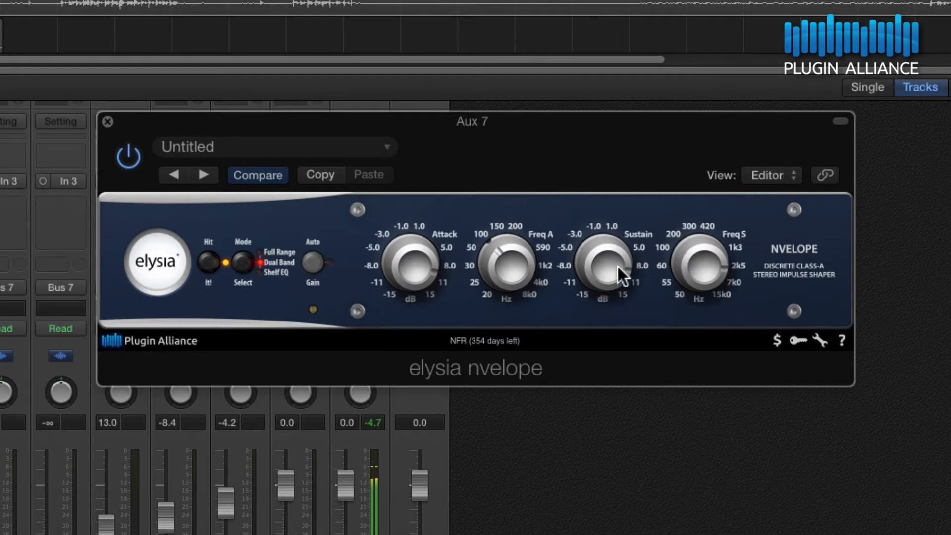
- Pull the Aux 7 Sustain down through -9.6 dB to -13.1 dB
drag(601, 270, 612, 303)
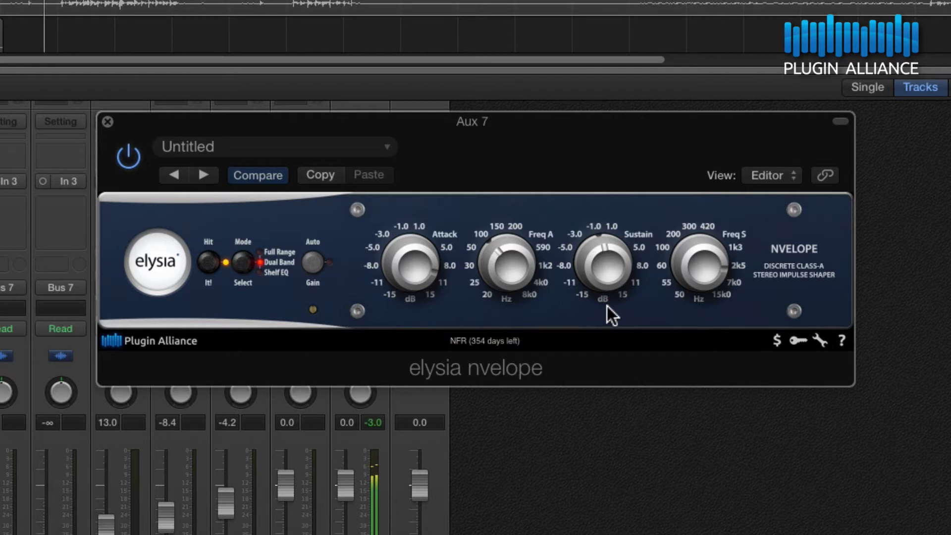
click(207, 261)
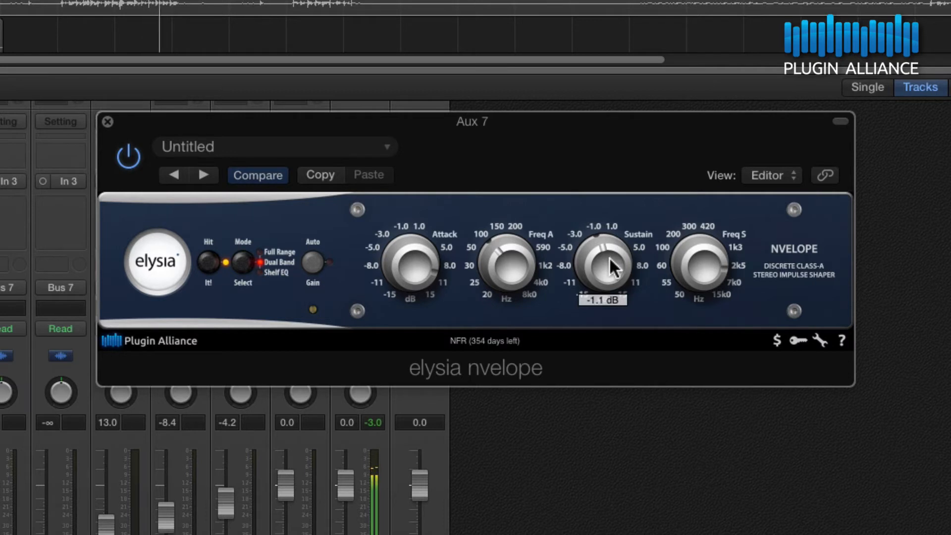
drag(601, 267, 616, 306)
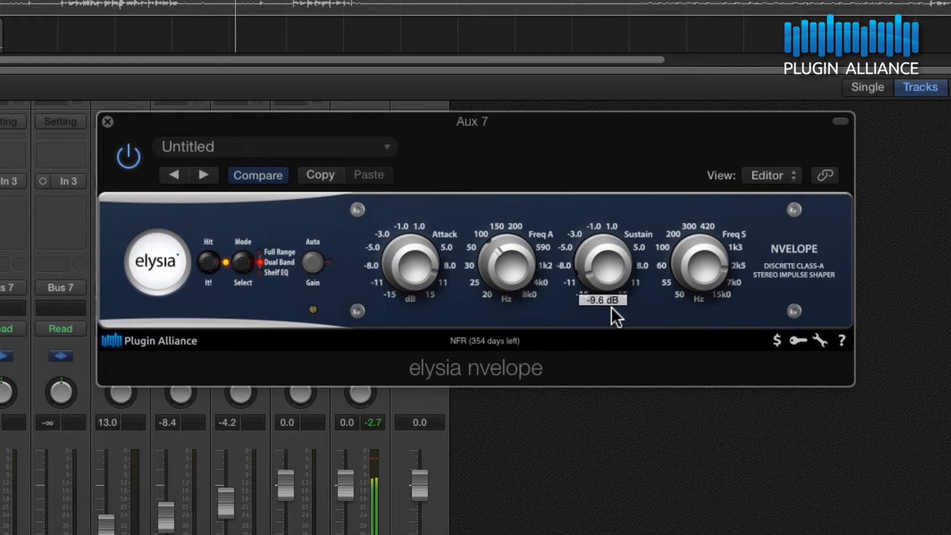
drag(601, 261, 613, 315)
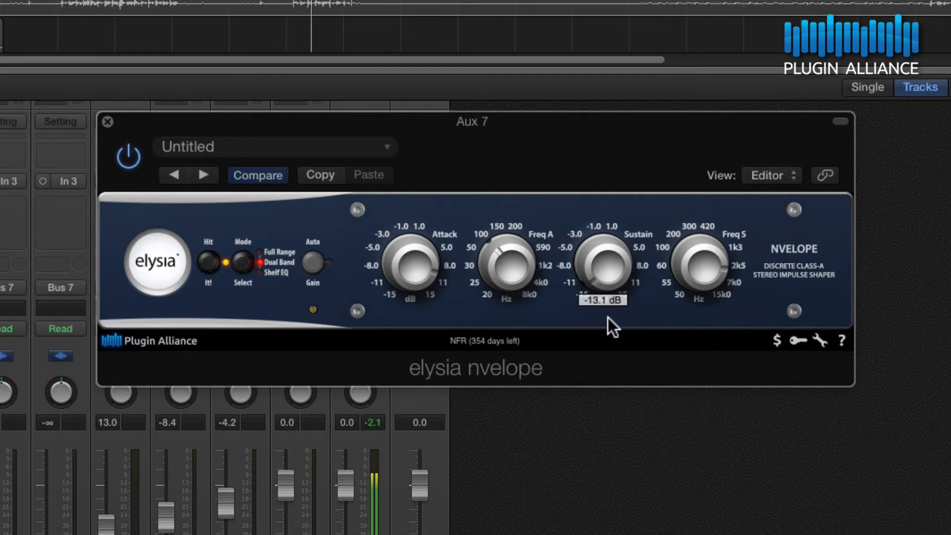
drag(606, 267, 603, 252)
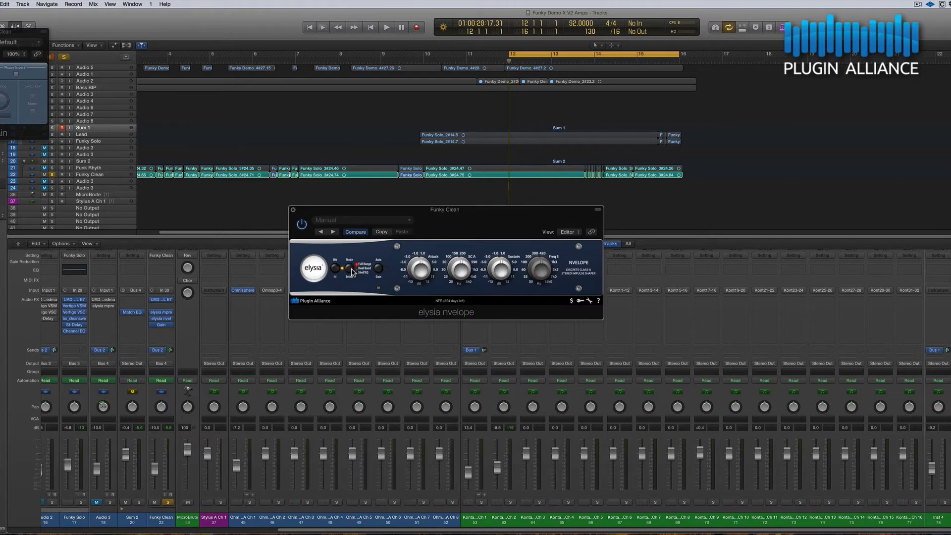
- Start song playback and put Funky Clean's nvelope in Full Range mode
click(386, 27)
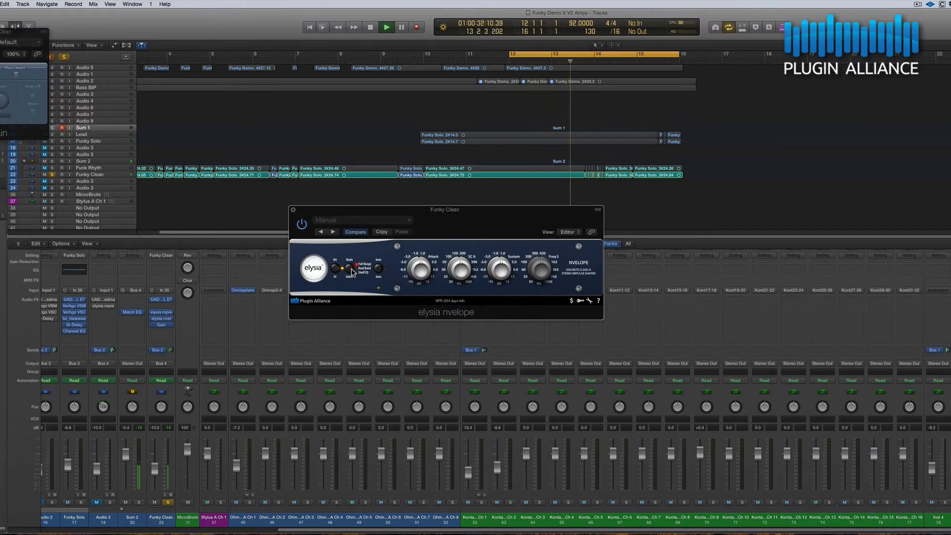
click(386, 26)
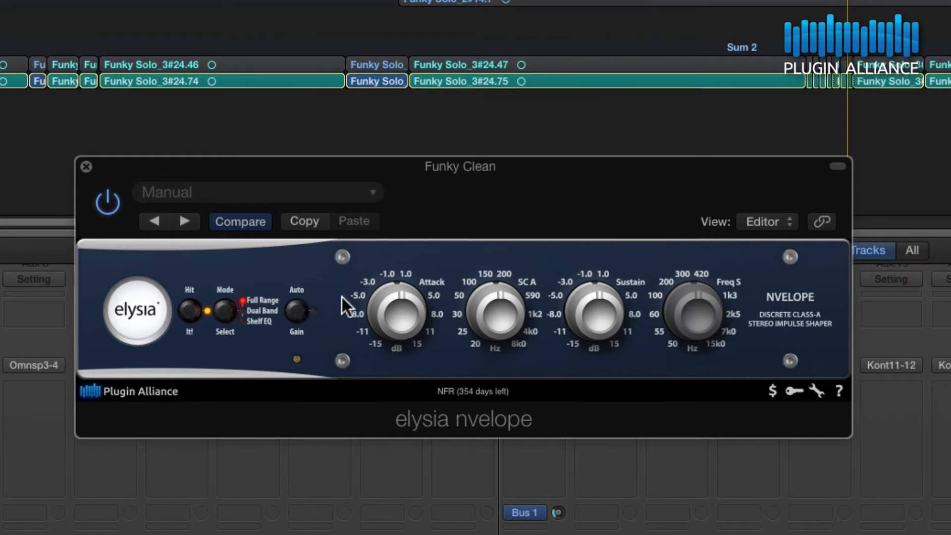
mouse_move(724, 289)
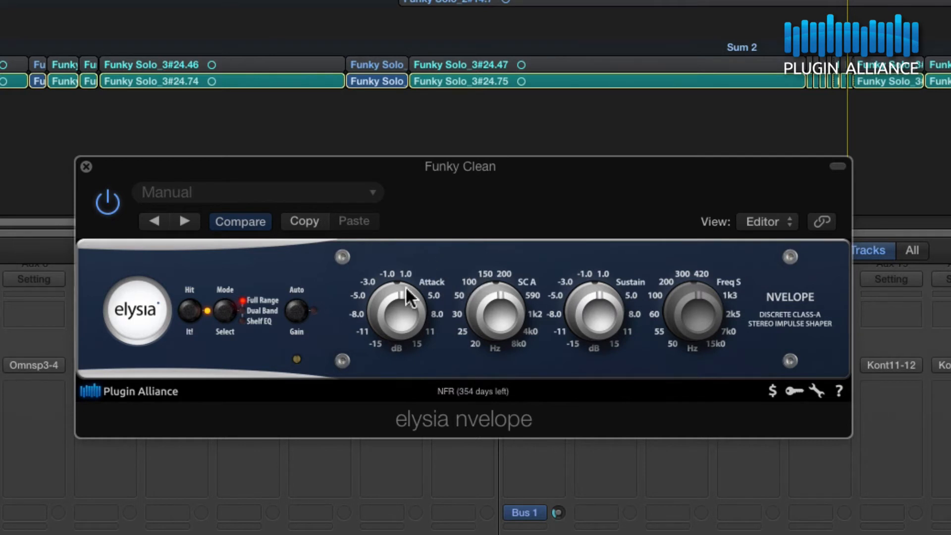
mouse_move(611, 322)
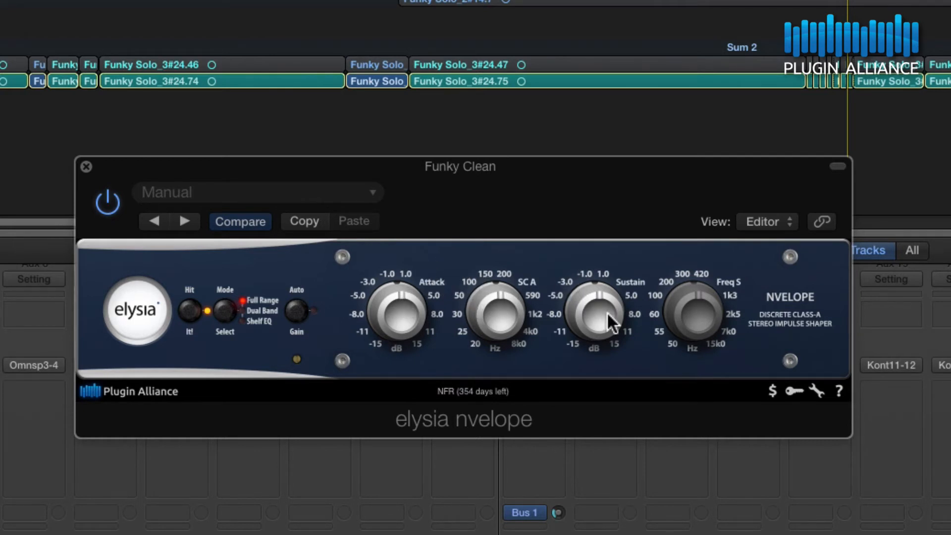
mouse_move(601, 327)
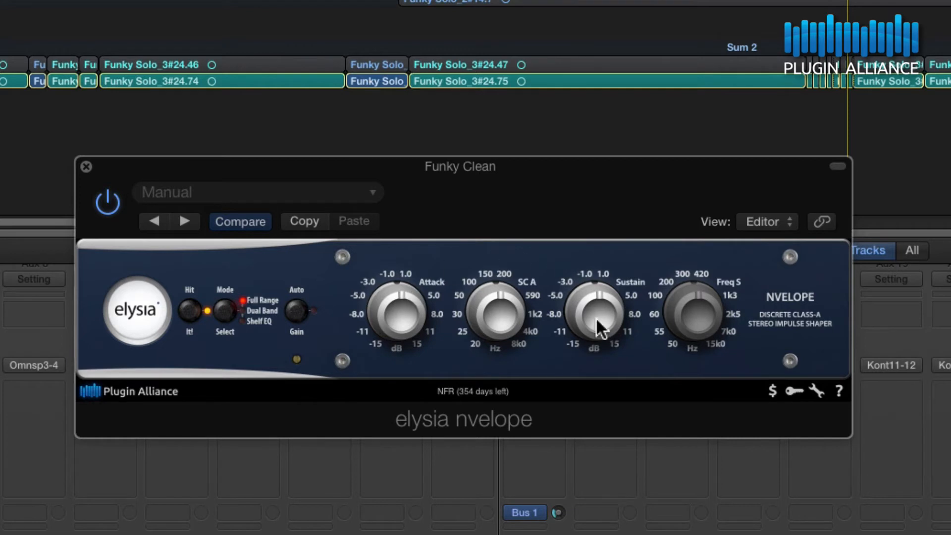
mouse_move(599, 327)
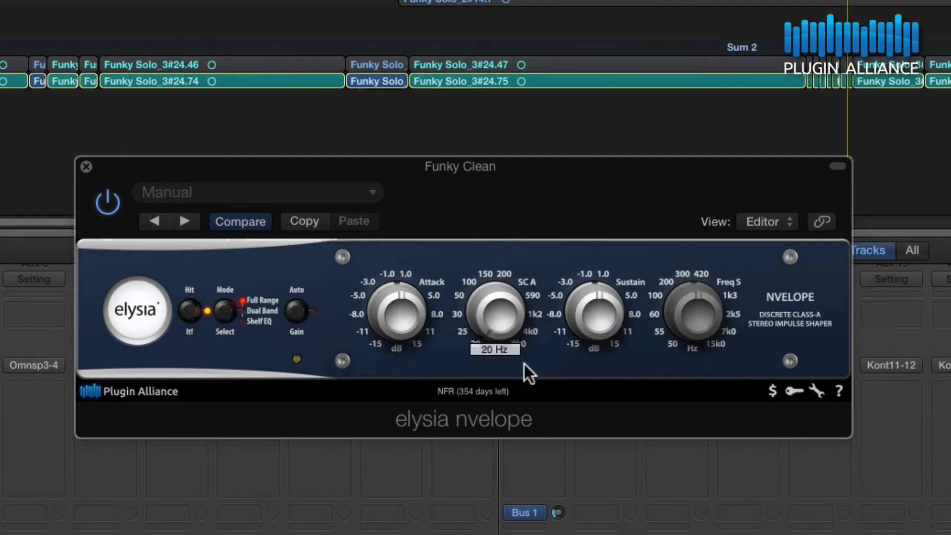
- Sweep Funky Clean's SC A frequency up from 20 Hz toward the 1k range
drag(496, 313, 502, 298)
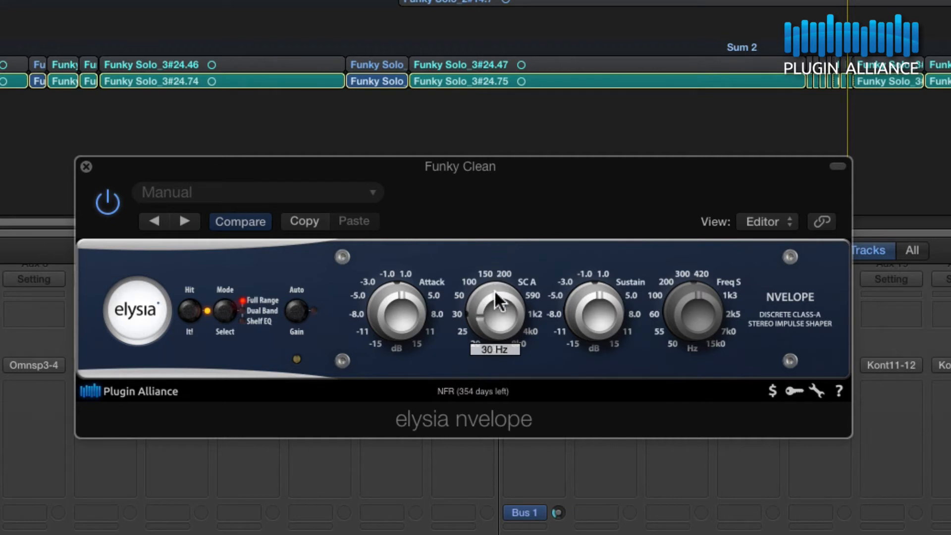
drag(495, 315, 495, 331)
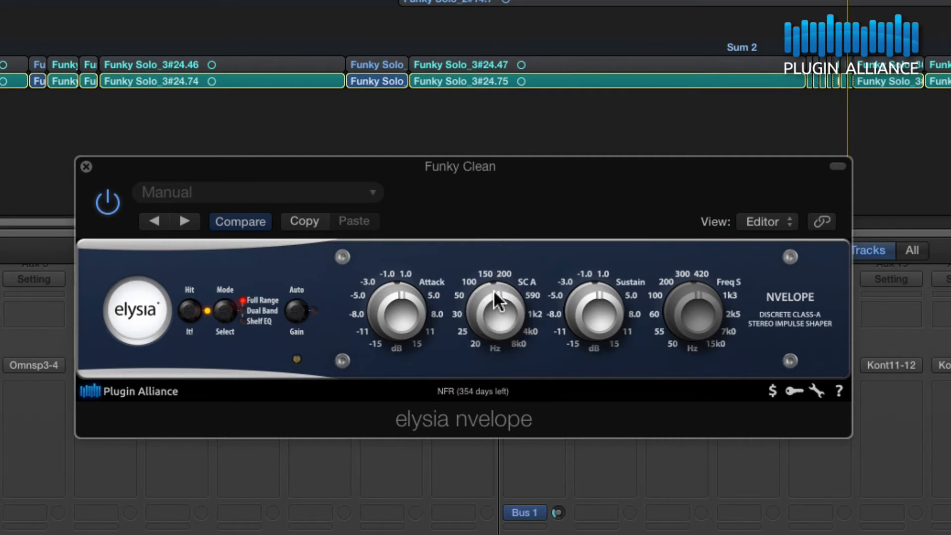
mouse_move(472, 321)
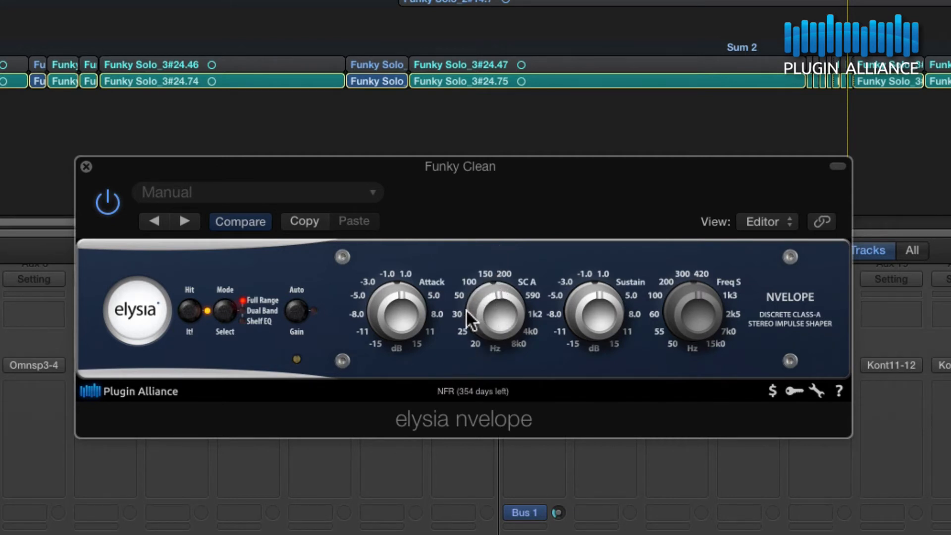
drag(470, 319, 500, 309)
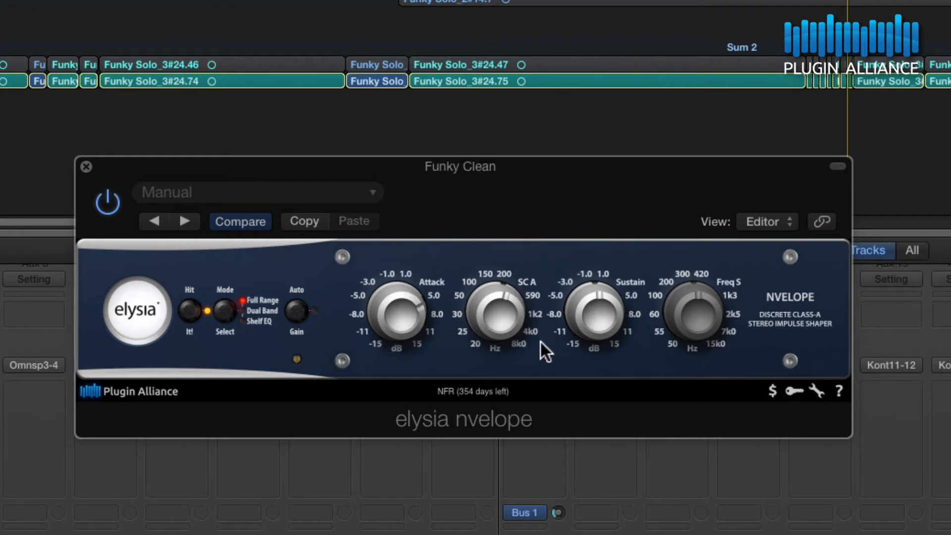
mouse_move(539, 355)
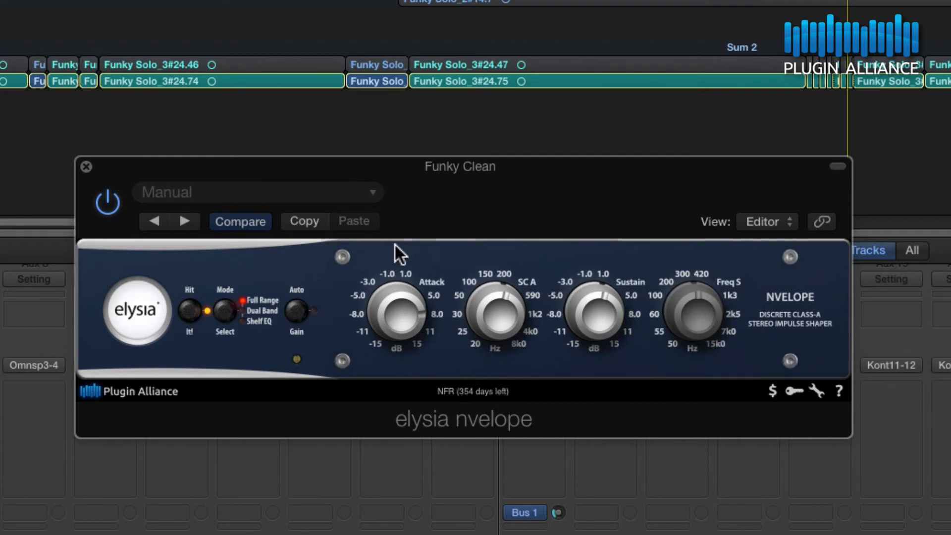
- Set Funky Clean's nvelope Attack to 0.0 dB and switch Auto Gain on
click(313, 311)
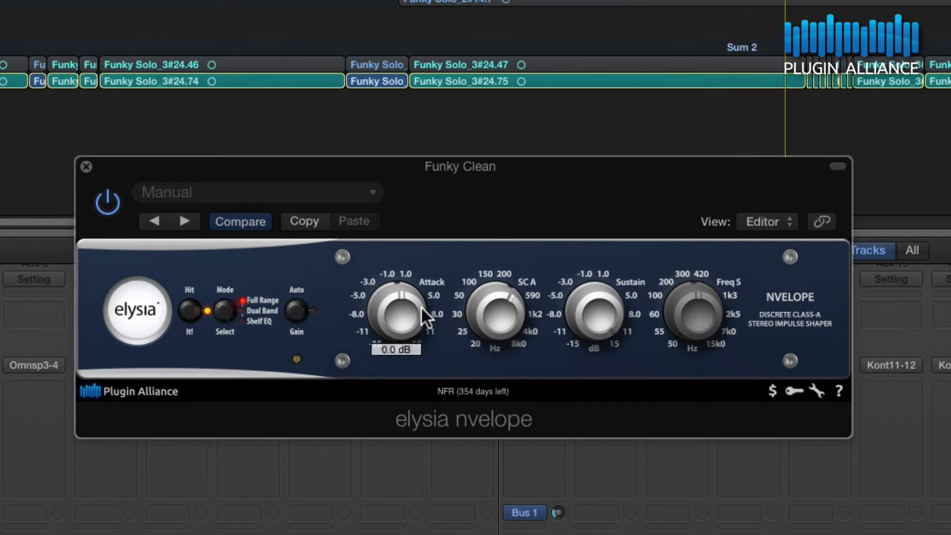
drag(397, 312, 424, 273)
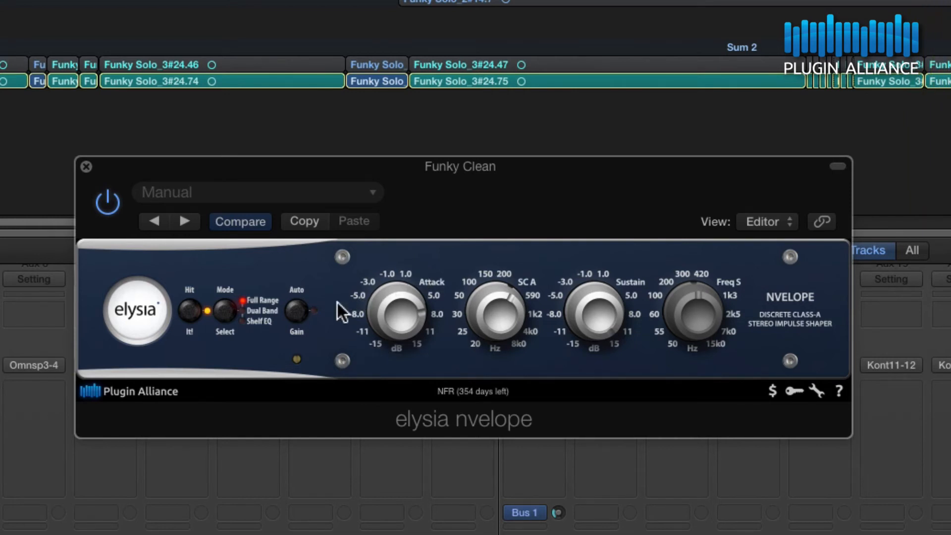
click(297, 310)
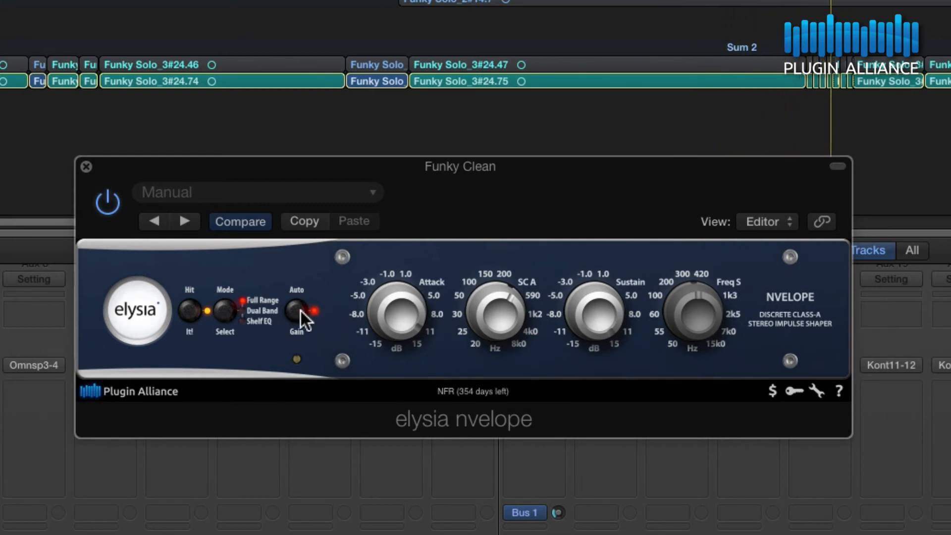
- Switch Auto Gain off and back on to compare the guitar's level
click(297, 311)
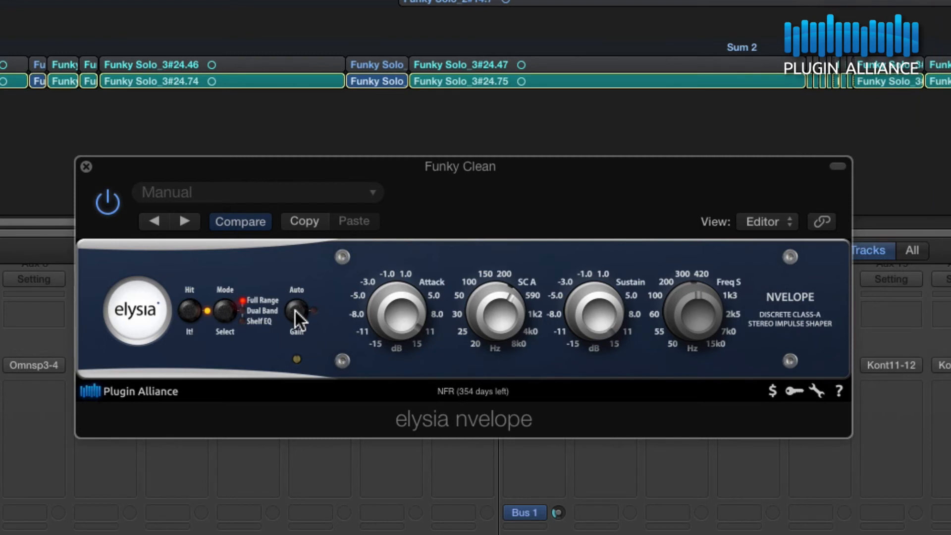
click(296, 311)
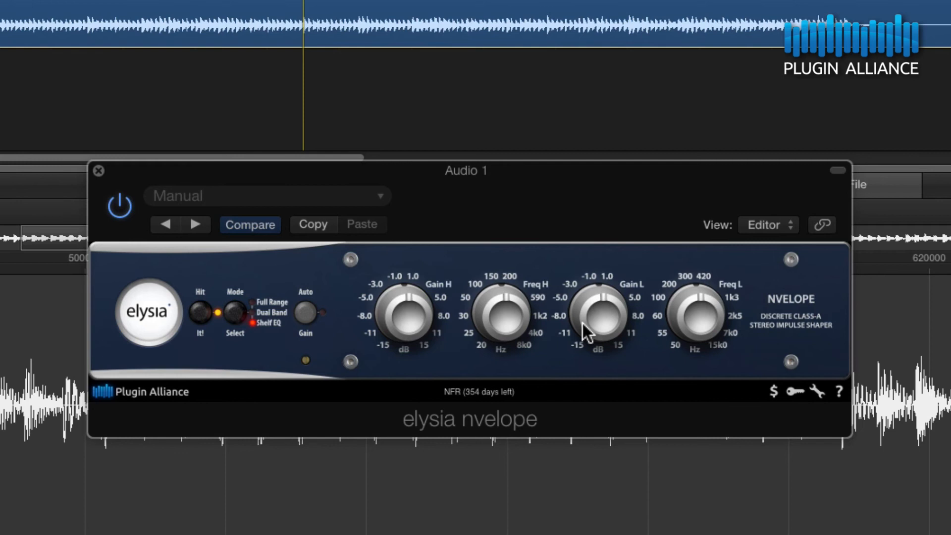
mouse_move(267, 312)
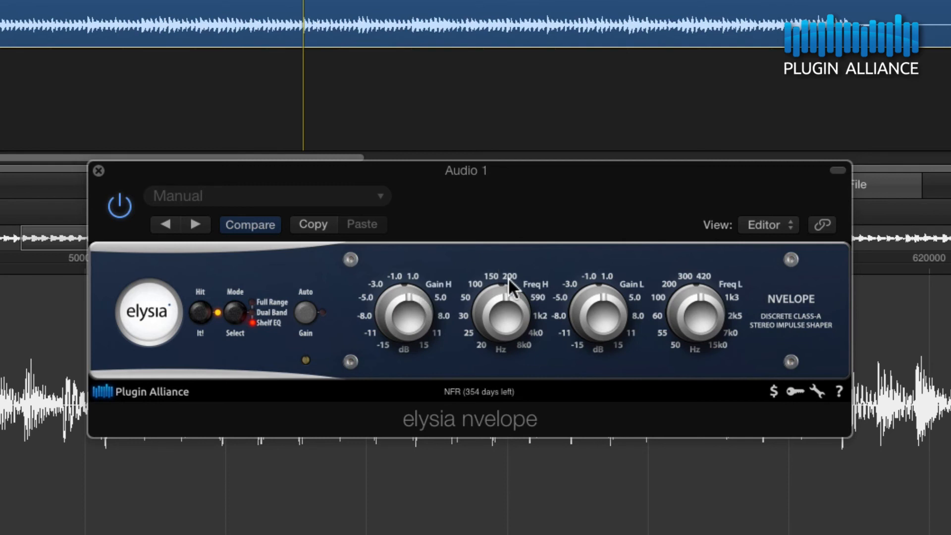
mouse_move(735, 305)
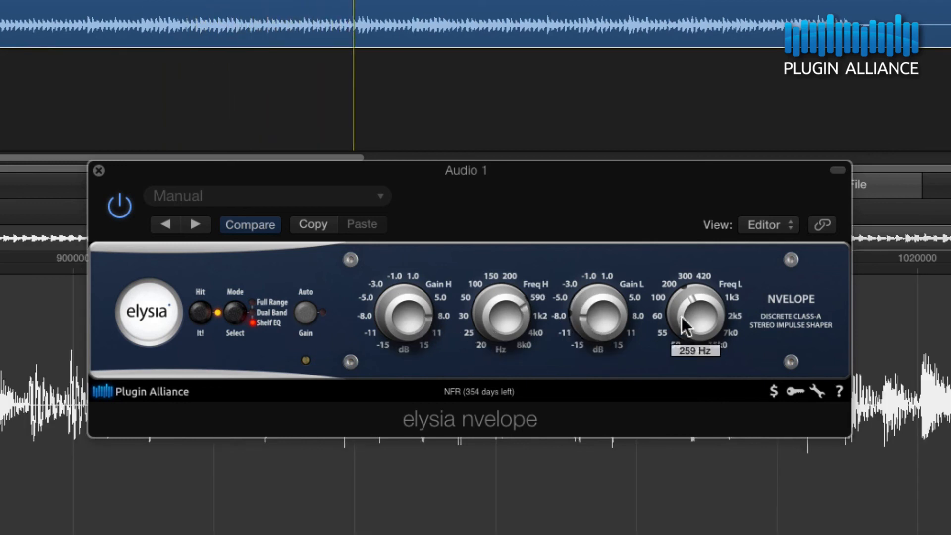
- Sweep Audio 1's Freq L shelf frequency up from about 259 Hz
drag(695, 322, 685, 288)
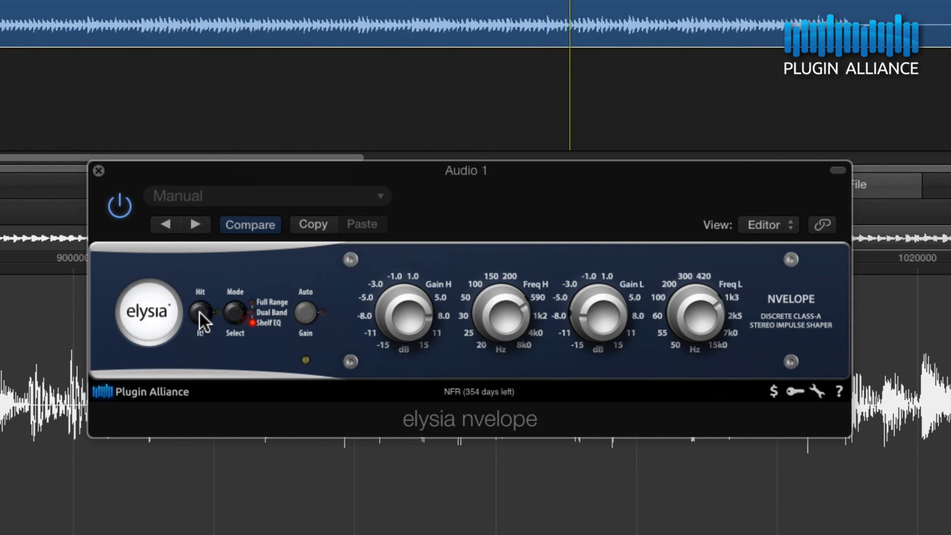
- Toggle the Audio 1 nvelope processing in and out to compare the sound
click(199, 311)
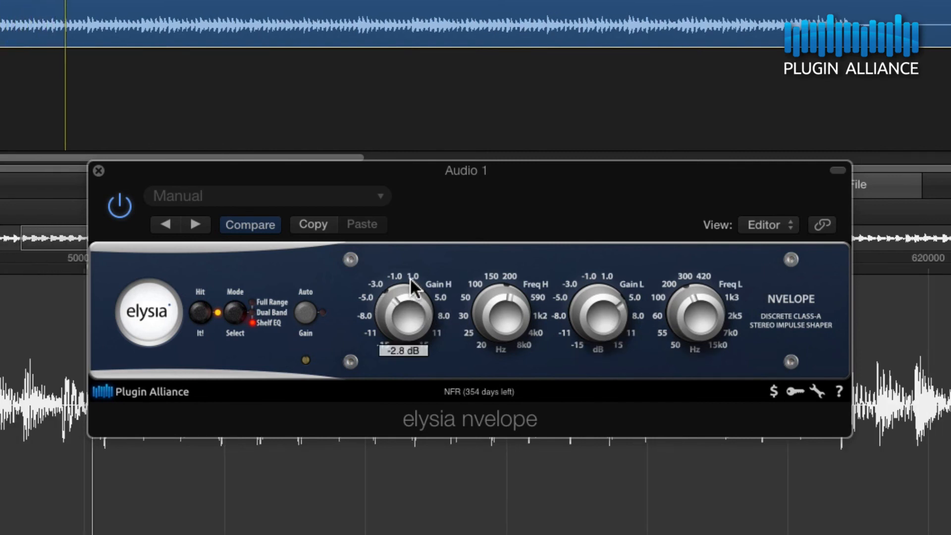
mouse_move(276, 306)
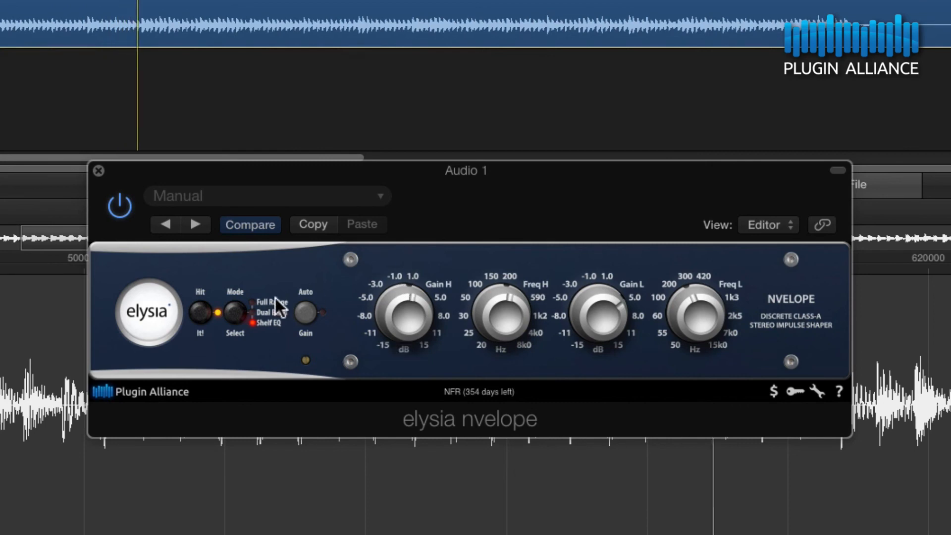